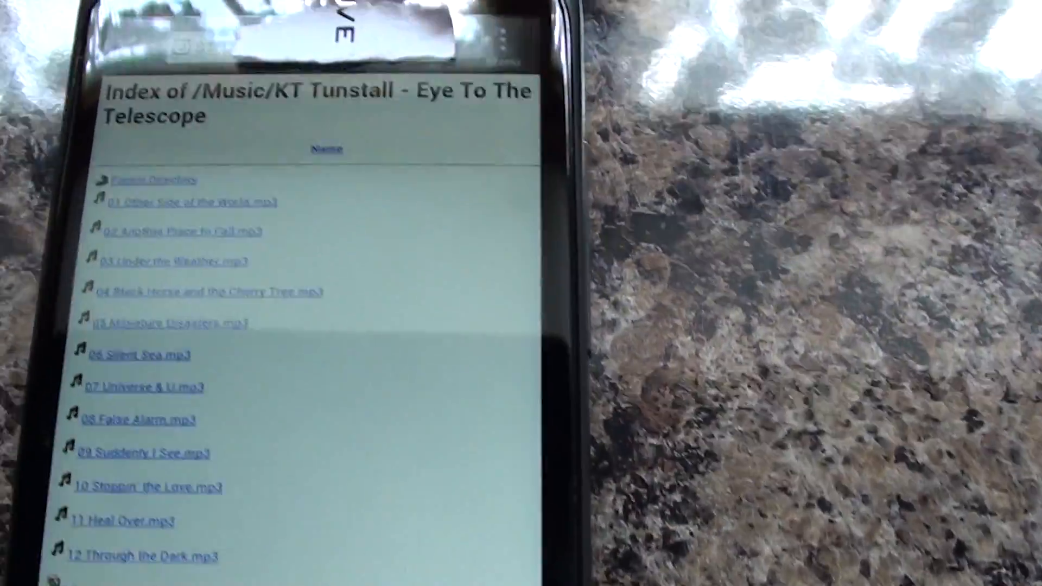
{"action": "scroll", "scroll_direction": "down", "scroll_amount": 3}
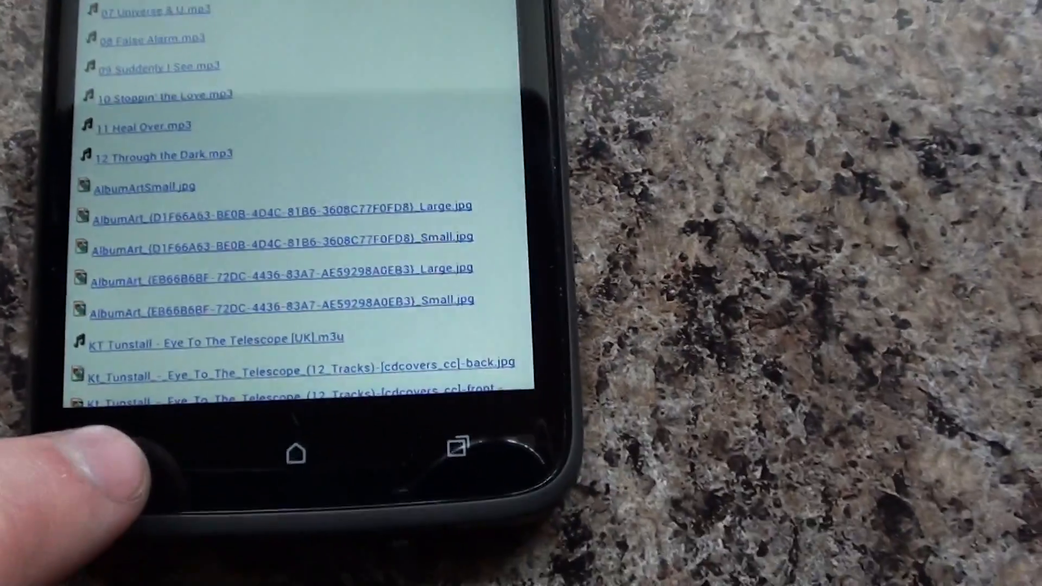